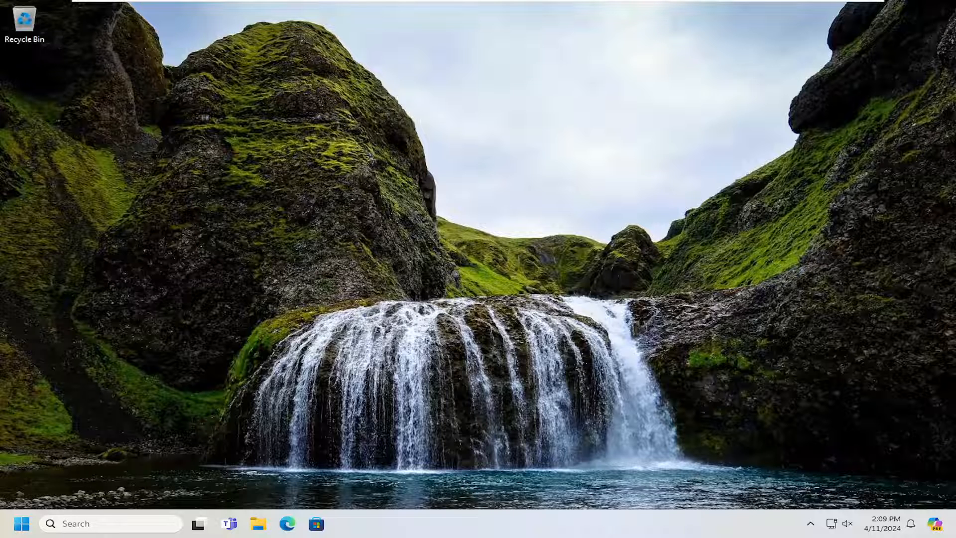
Launch Control Panel from a Start search for 'control panel'
click(22, 523)
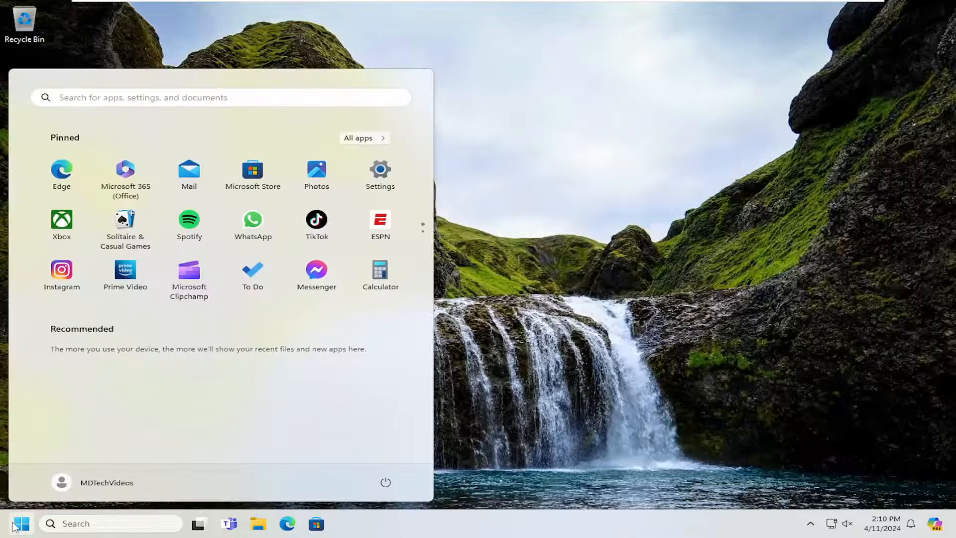
text(control panel)
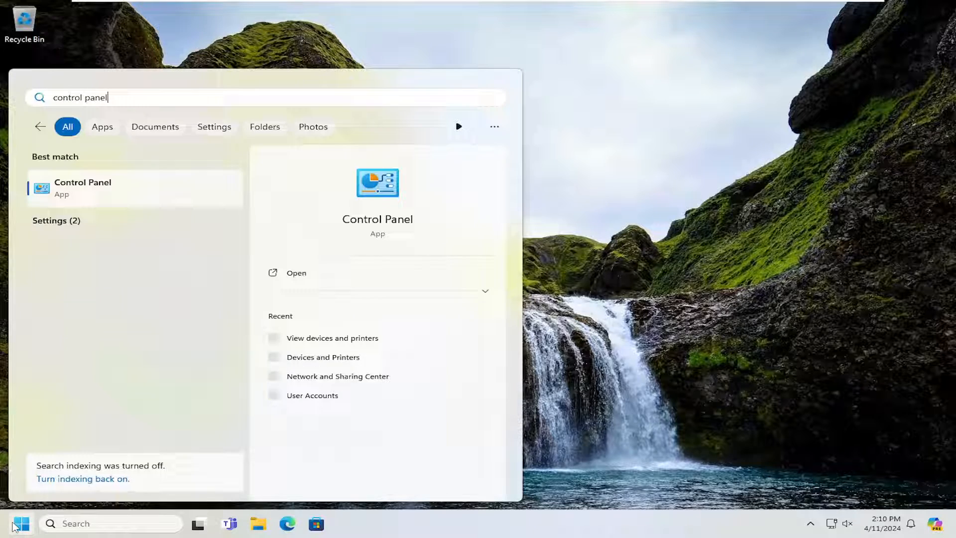
click(297, 273)
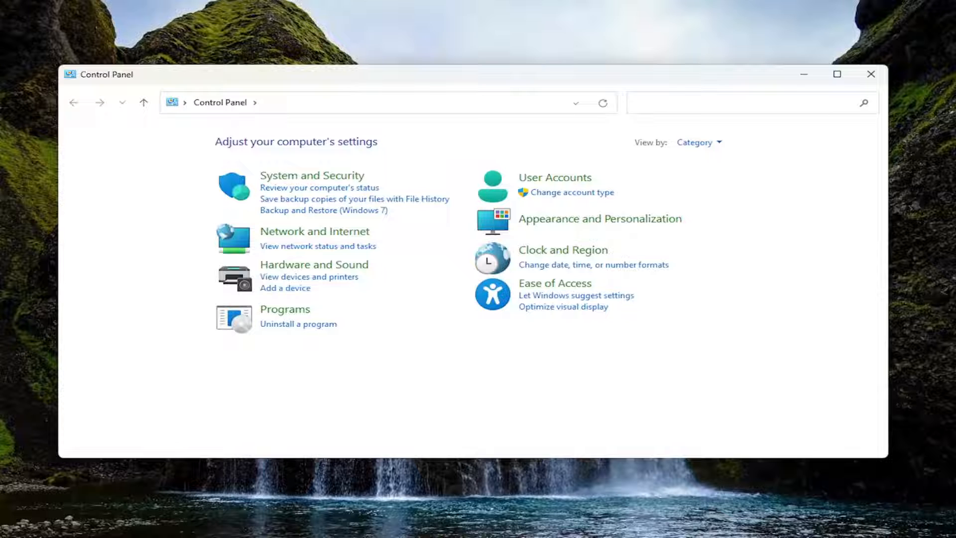
mouse_move(694, 143)
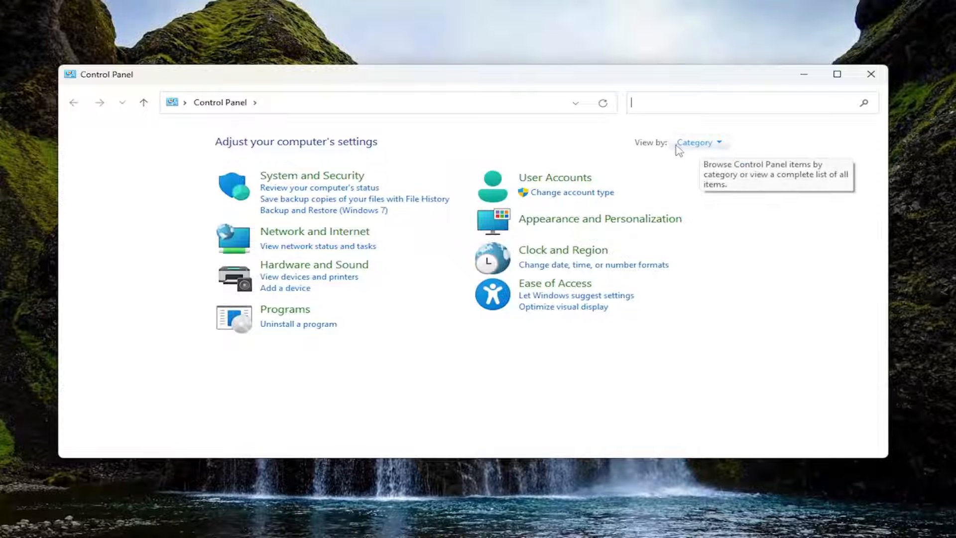
Switch to Large icons, enter Power Options and edit the Balanced plan's settings
click(699, 142)
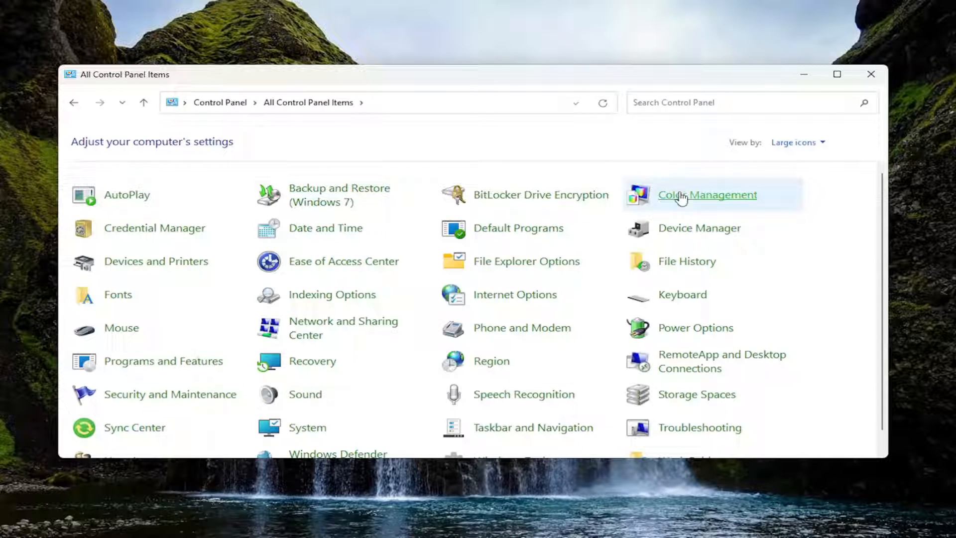
click(695, 328)
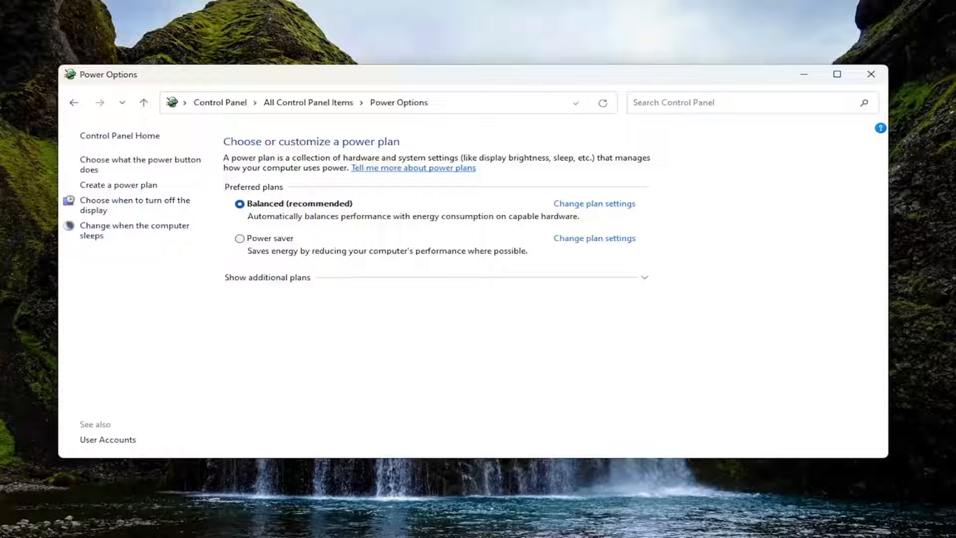
mouse_move(584, 210)
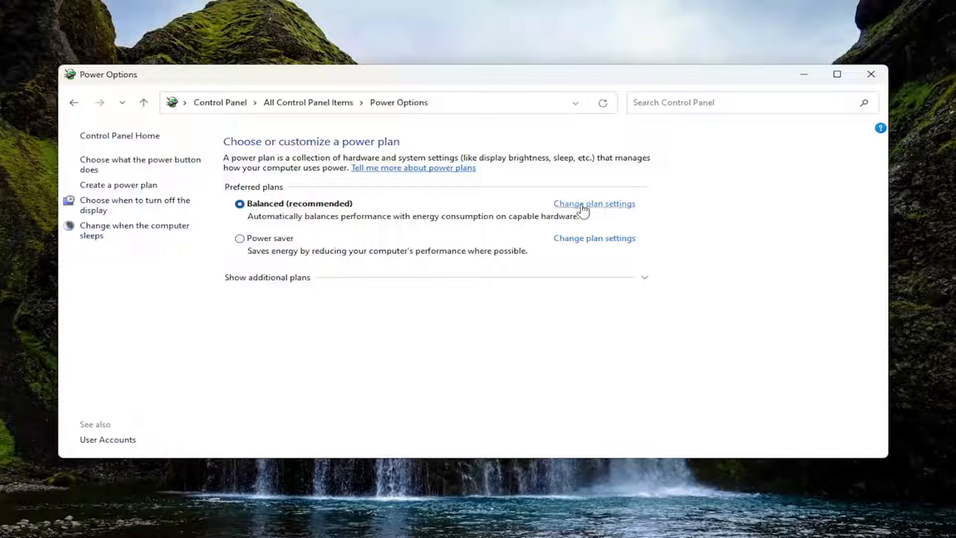
mouse_move(351, 219)
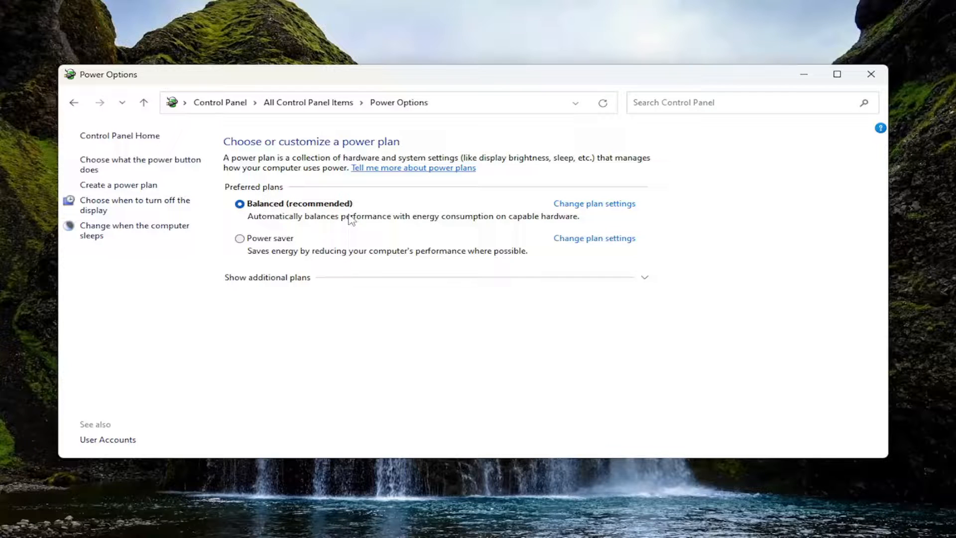
mouse_move(607, 215)
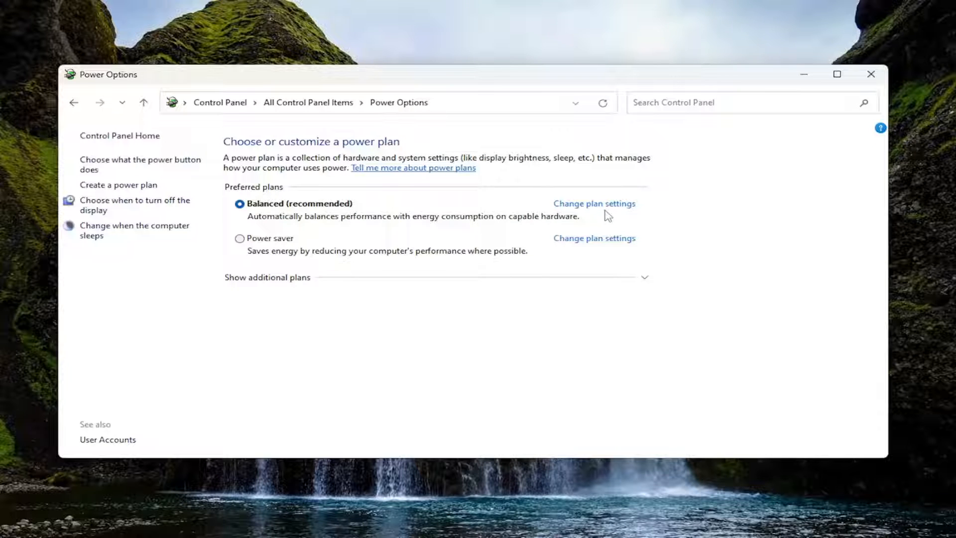
click(594, 203)
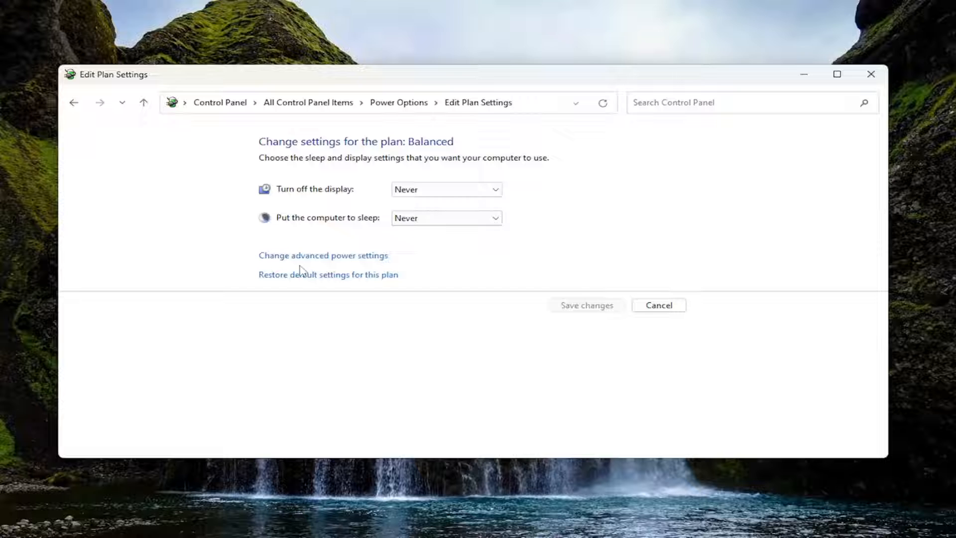
Set USB selective suspend to Disabled in the advanced power settings and close the plan window
click(323, 255)
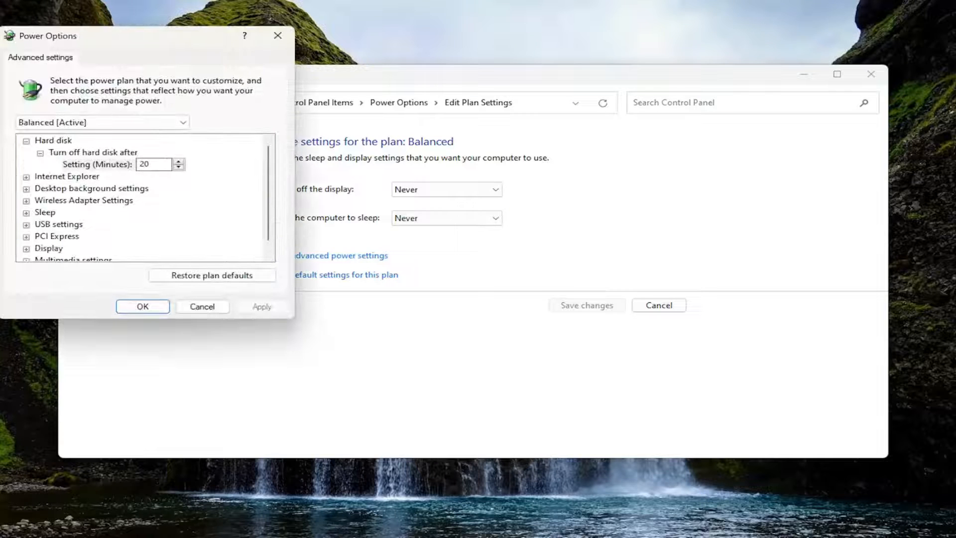
mouse_move(152, 59)
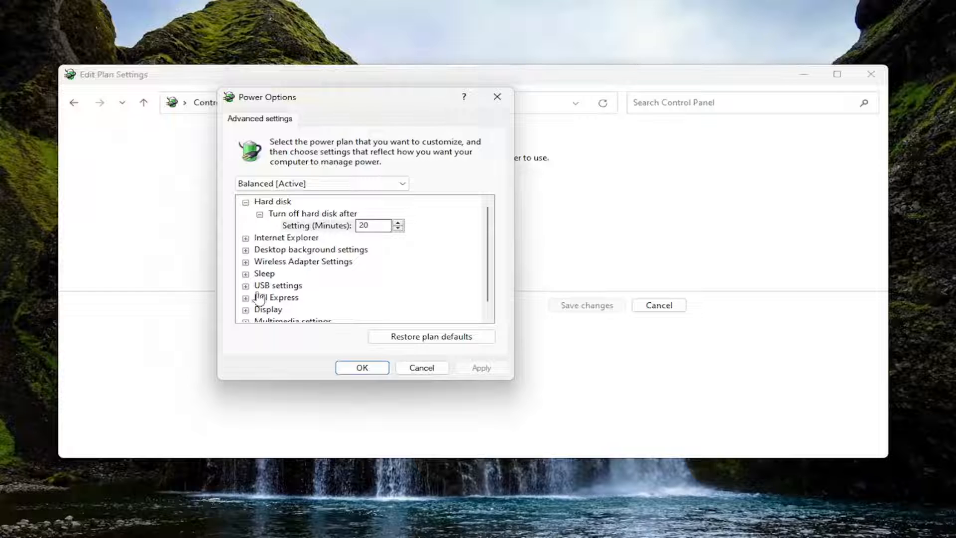
click(246, 285)
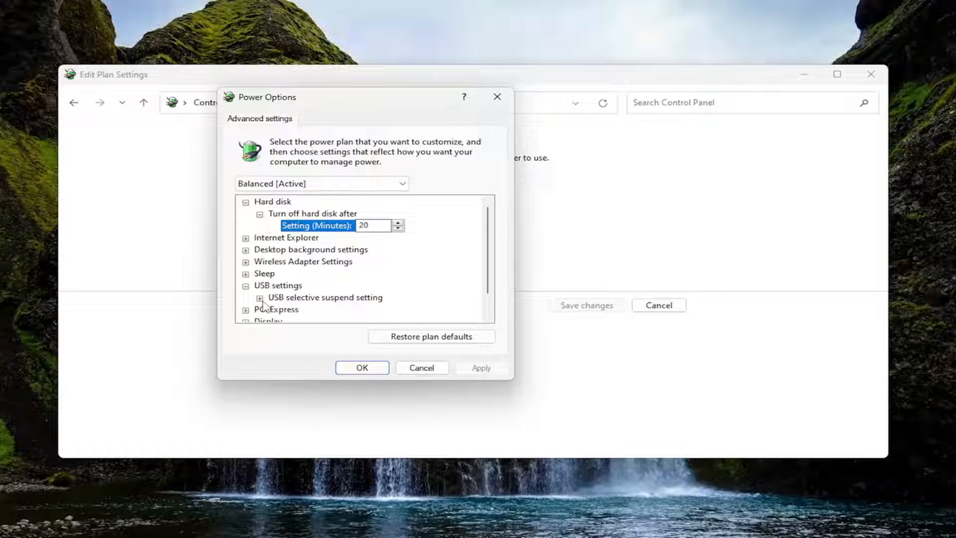
click(259, 297)
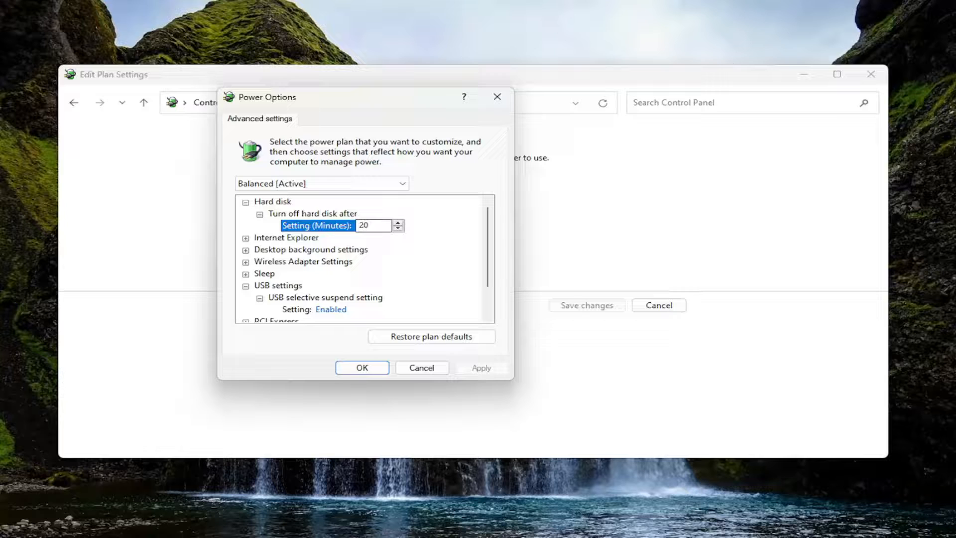
click(330, 309)
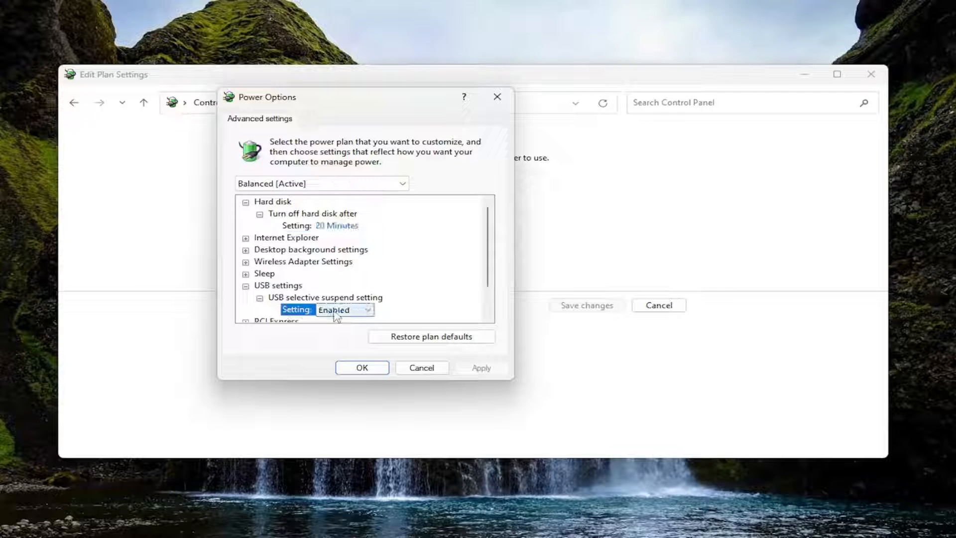
click(368, 310)
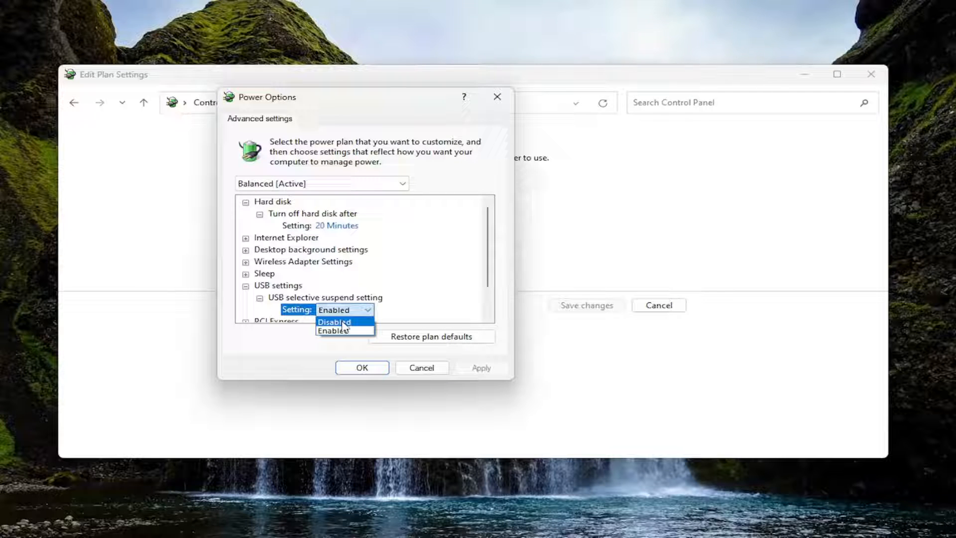
click(334, 322)
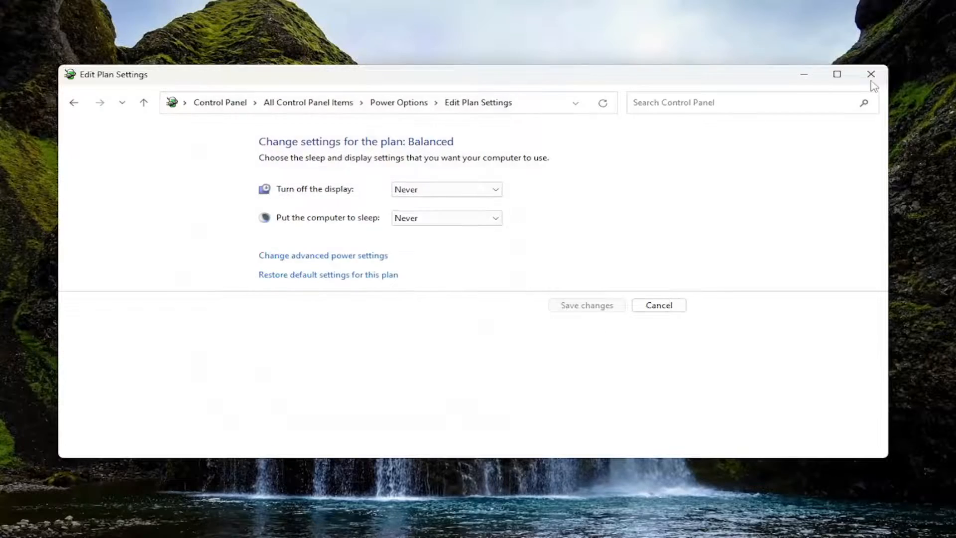
click(871, 74)
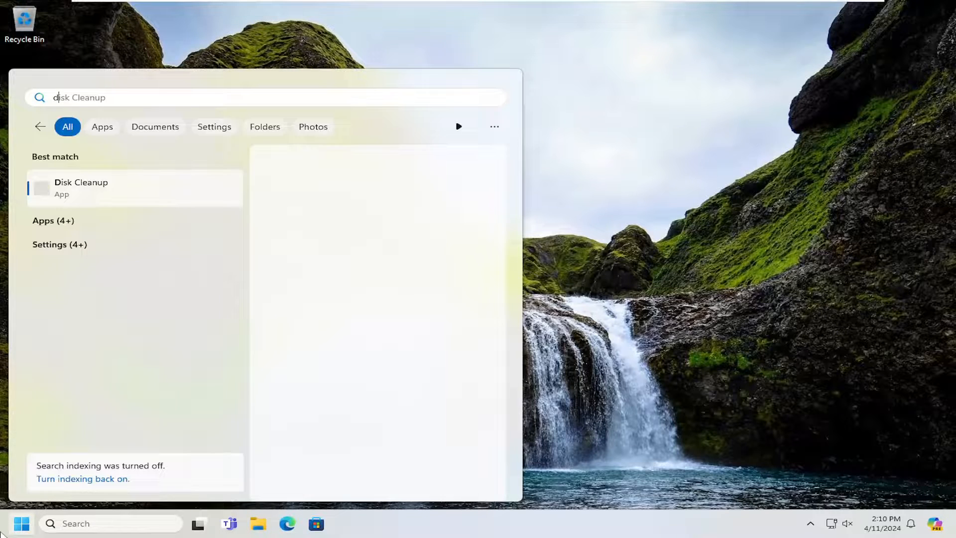
Launch Device Manager from a Start search for 'device manager'
text(device manager)
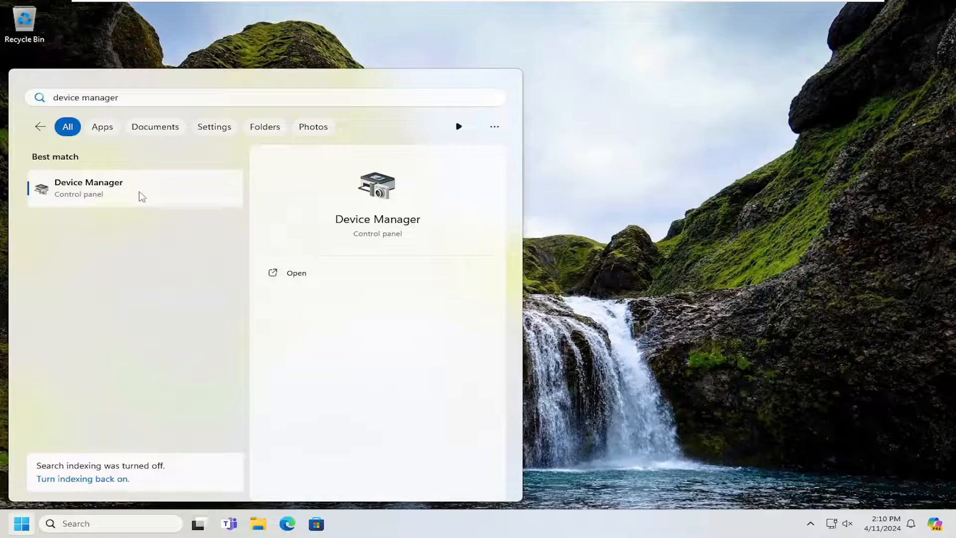
click(296, 273)
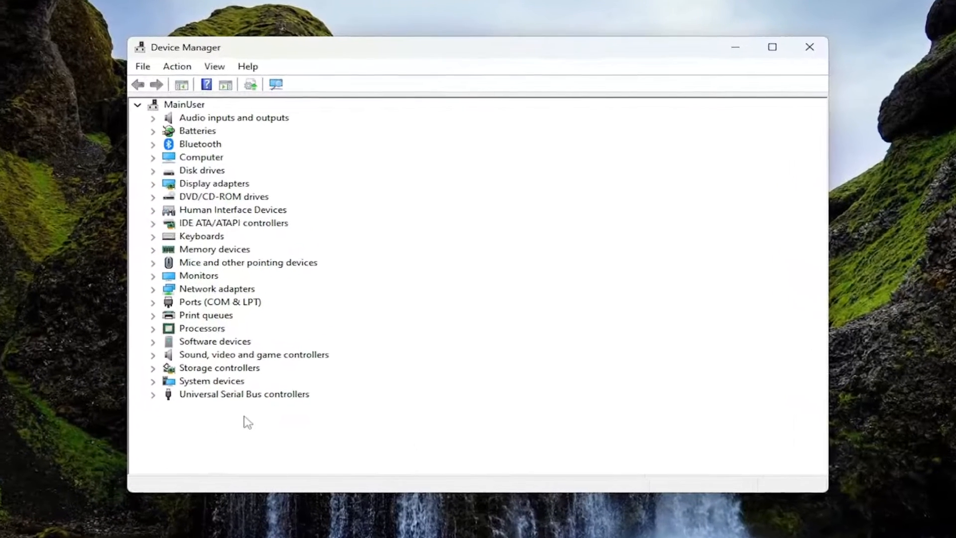
Expand Universal Serial Bus controllers and bring up the Generic USB Hub's context menu
click(152, 395)
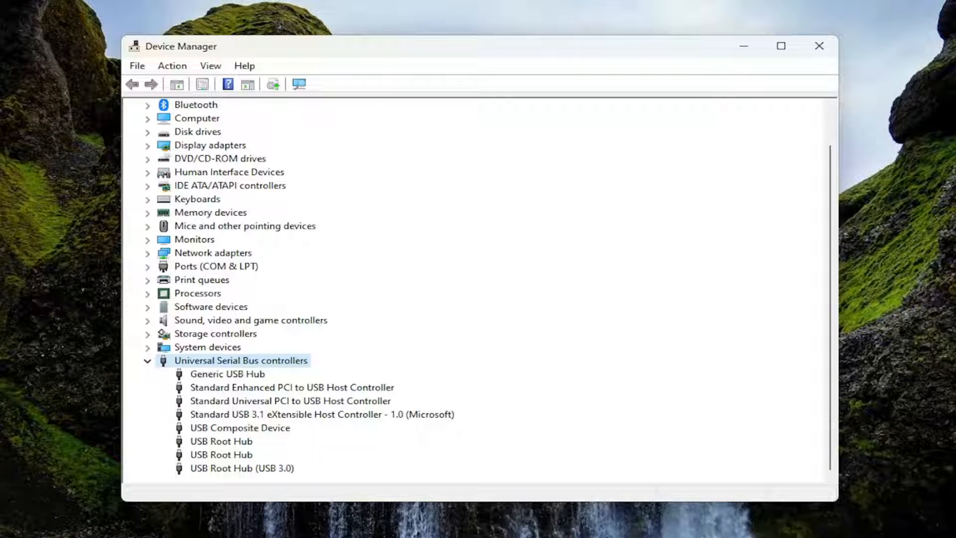
mouse_move(248, 431)
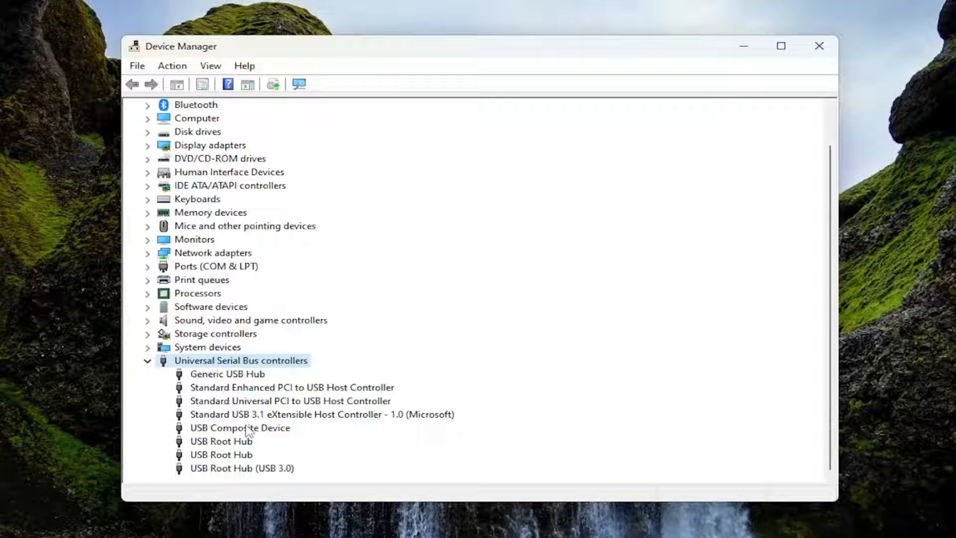
right_click(227, 374)
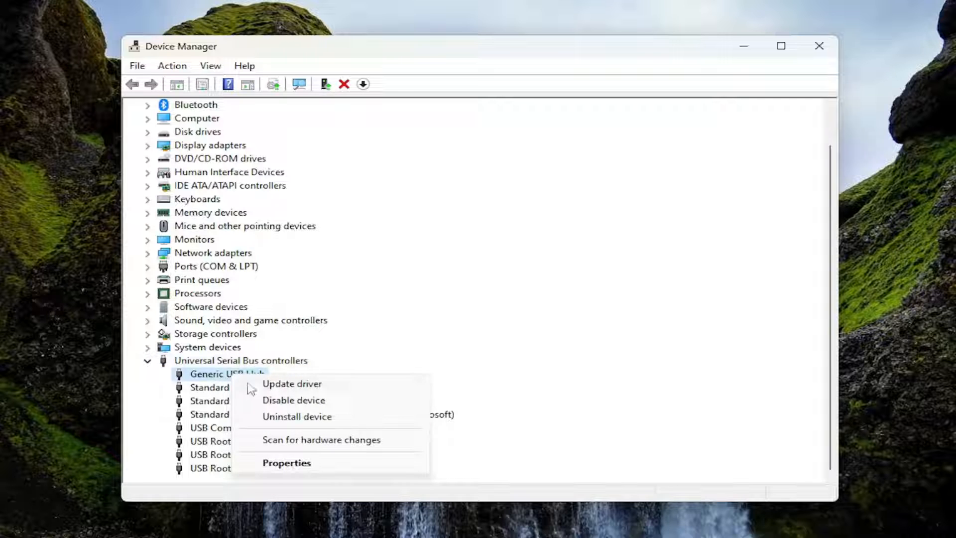
Reinstall the Generic USB Hub driver from the compatible list and dismiss the success message
click(292, 383)
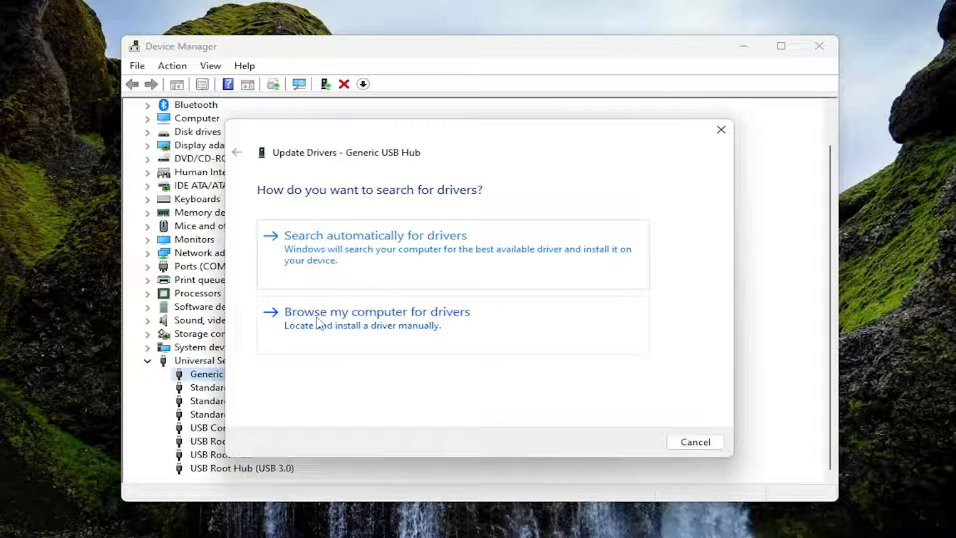
click(377, 311)
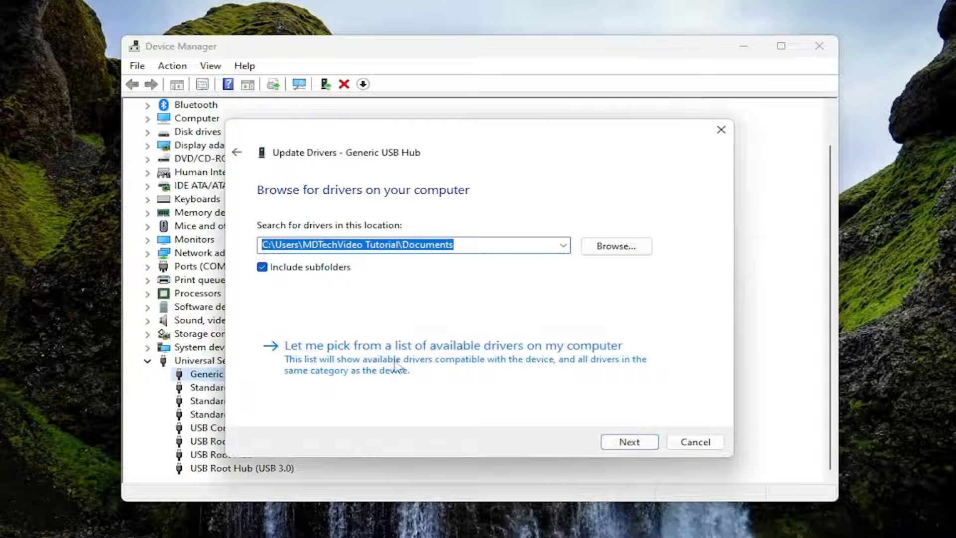
mouse_move(465, 363)
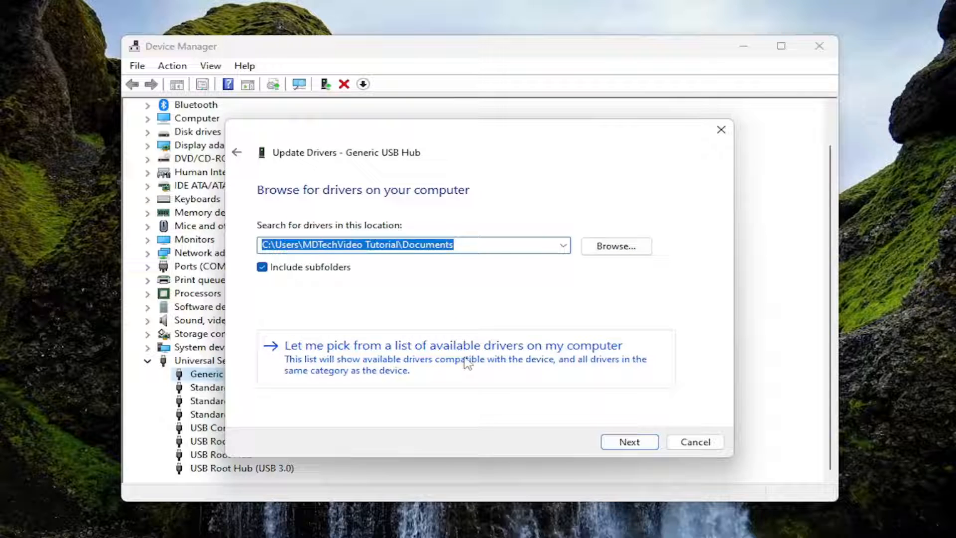
click(454, 345)
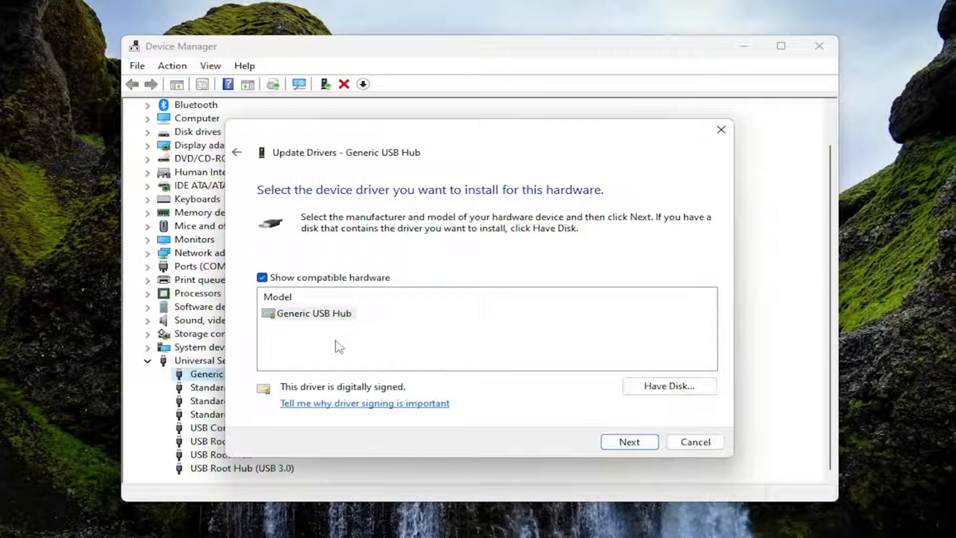
click(628, 441)
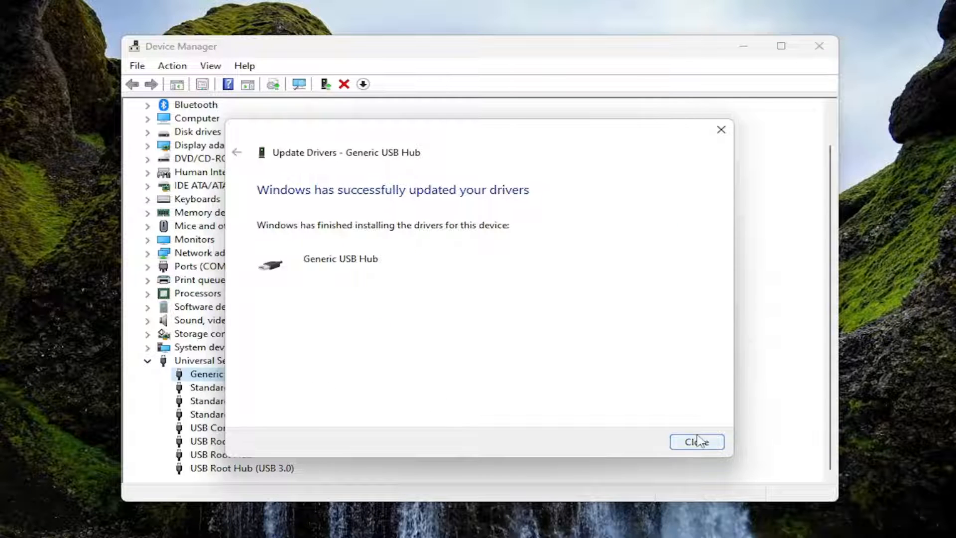
click(697, 441)
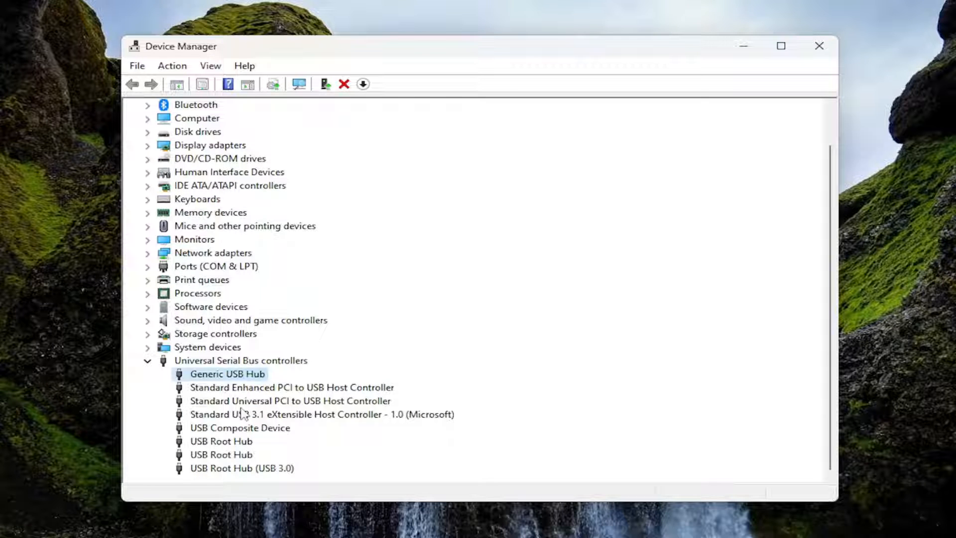
mouse_move(342, 434)
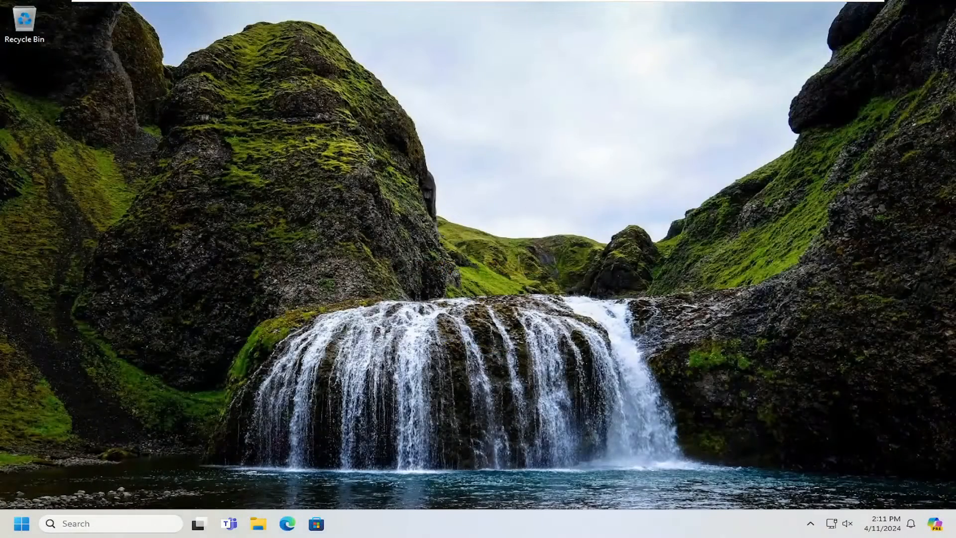
mouse_move(482, 287)
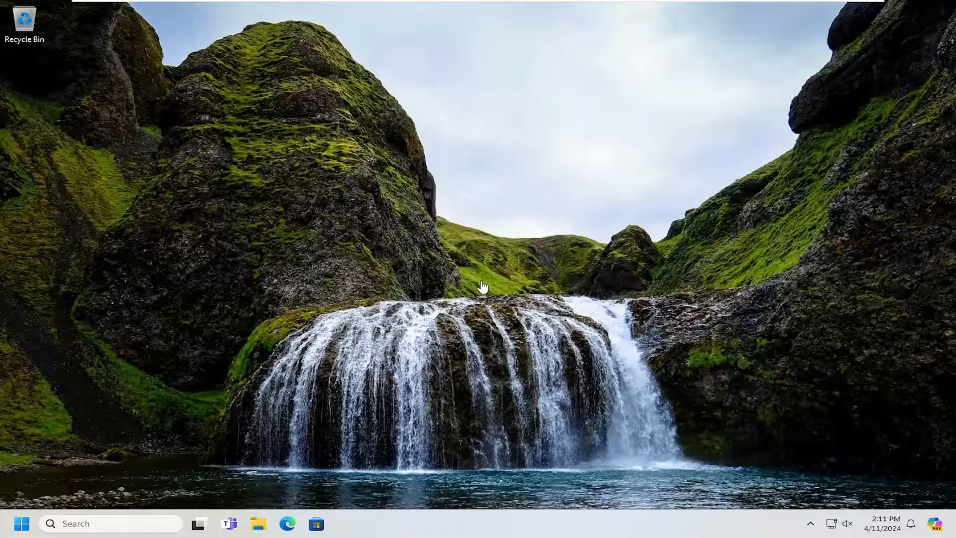